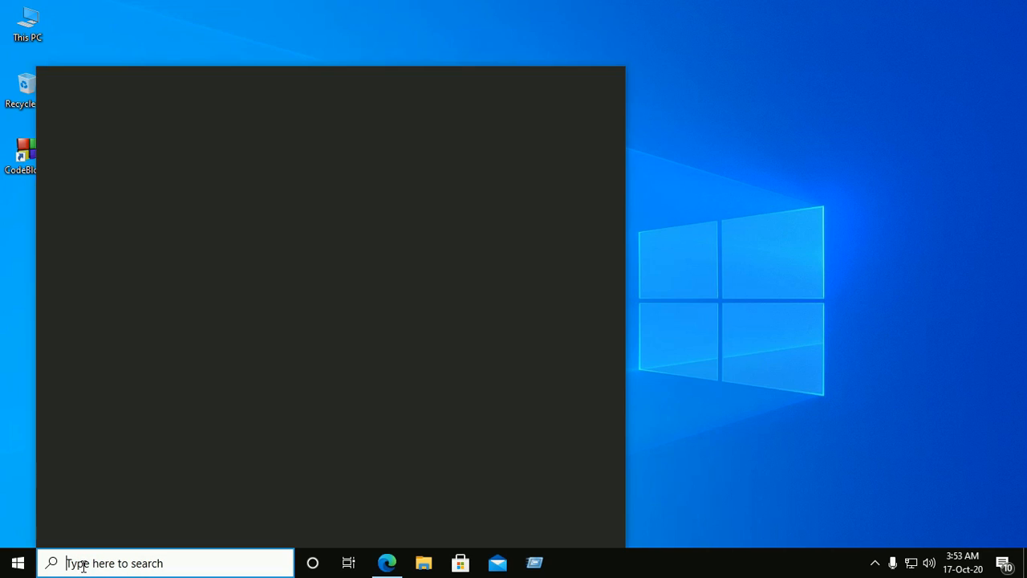
- Search 'control' from the taskbar to open Control Panel
{"action": "type", "text": "c"}
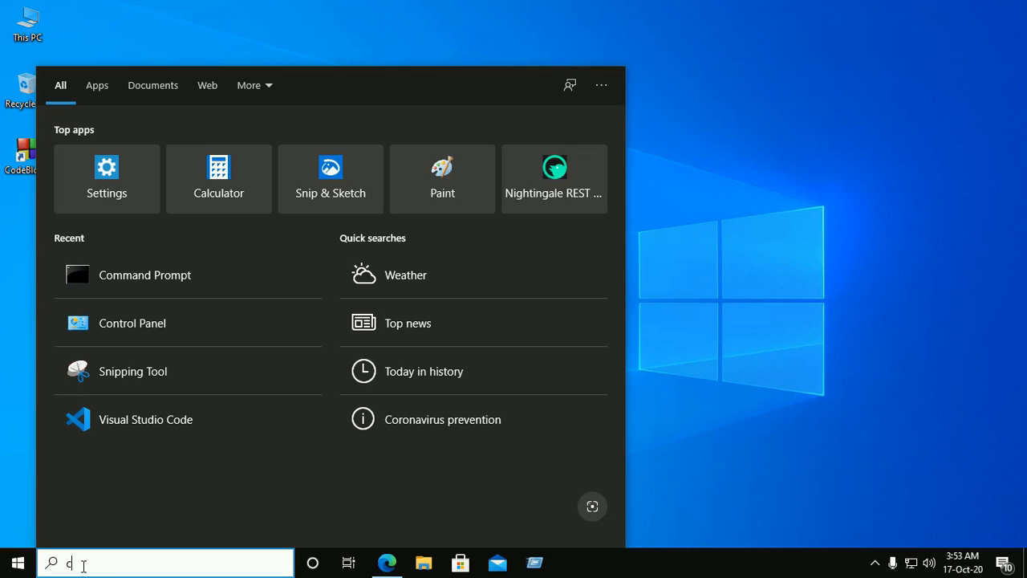
{"action": "type", "text": "ontrol"}
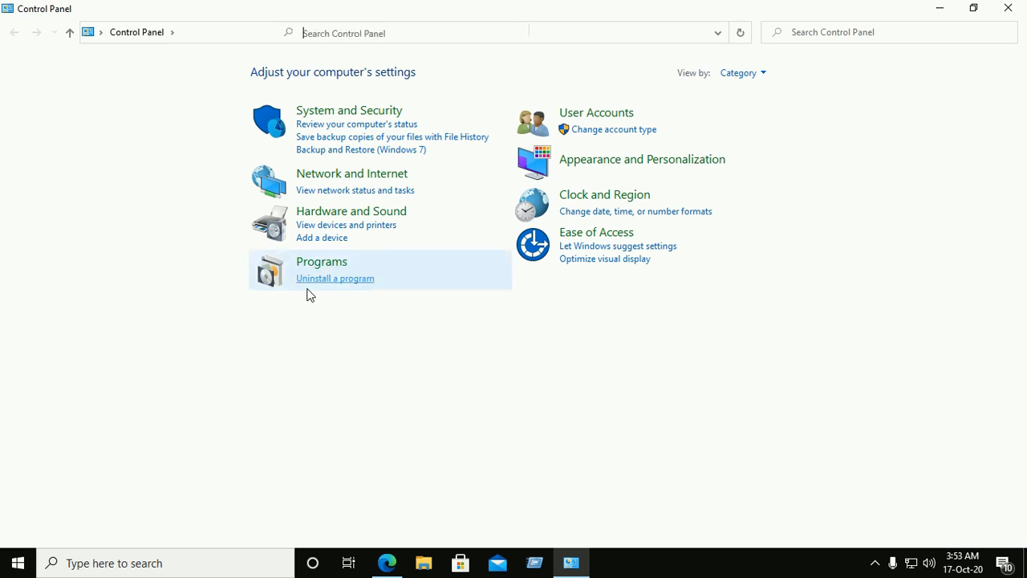
{"action": "mouse_move", "coordinate": [329, 282]}
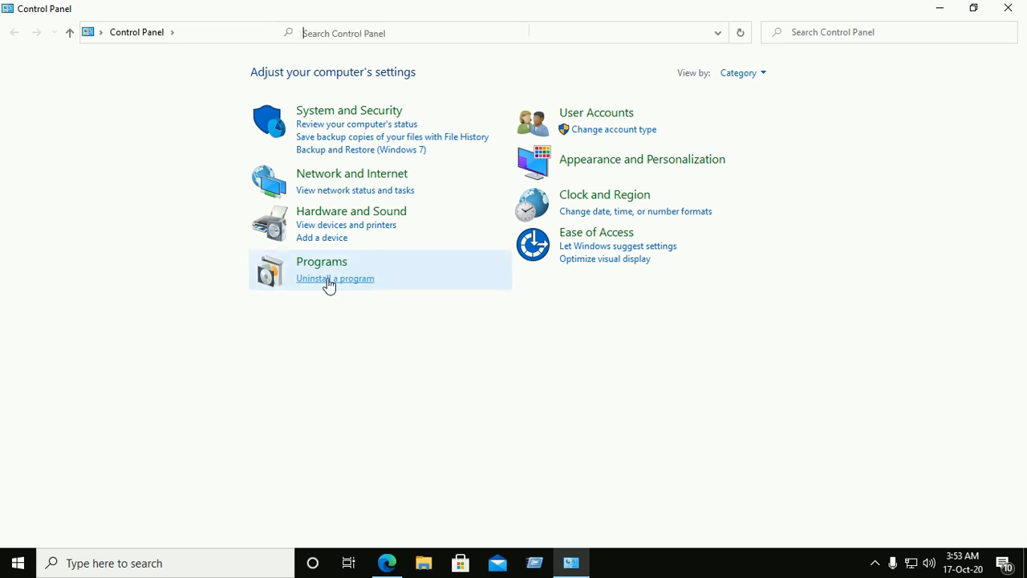
- View Control Panel items as small icons and open Programs and Features
{"action": "left_click", "coordinate": [739, 72]}
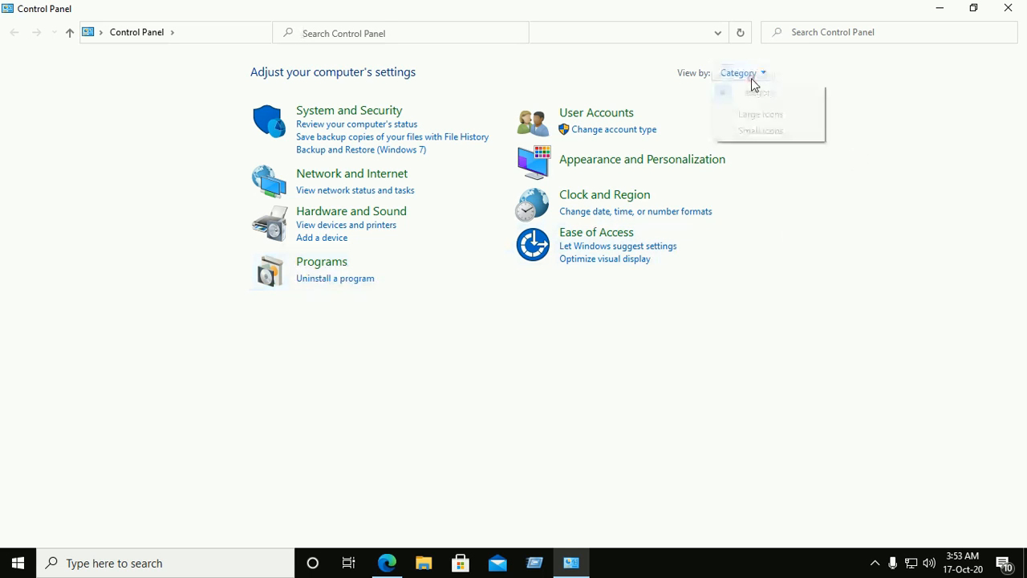
{"action": "left_click", "coordinate": [761, 130]}
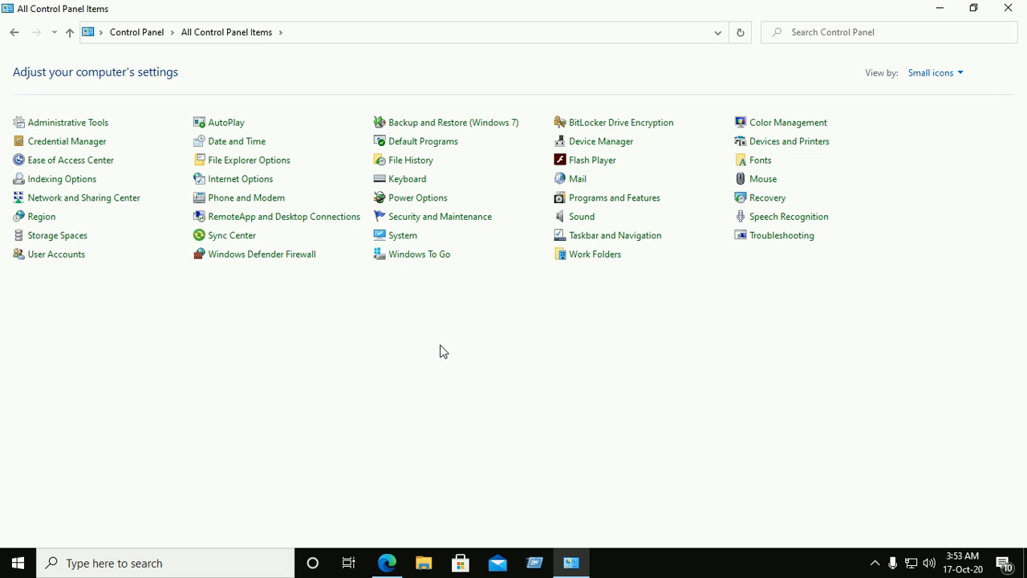
{"action": "mouse_move", "coordinate": [615, 197]}
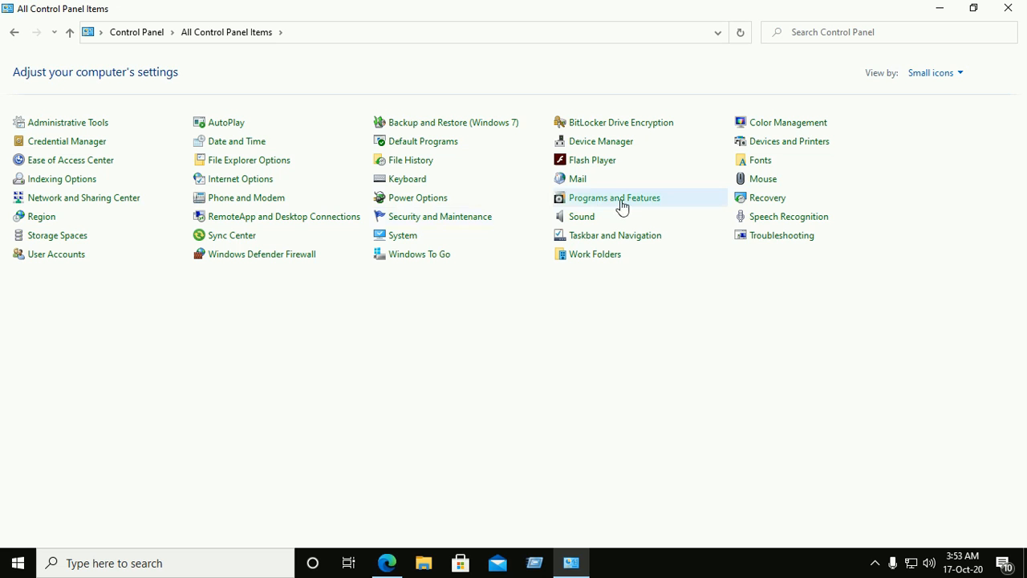
{"action": "left_click", "coordinate": [614, 198]}
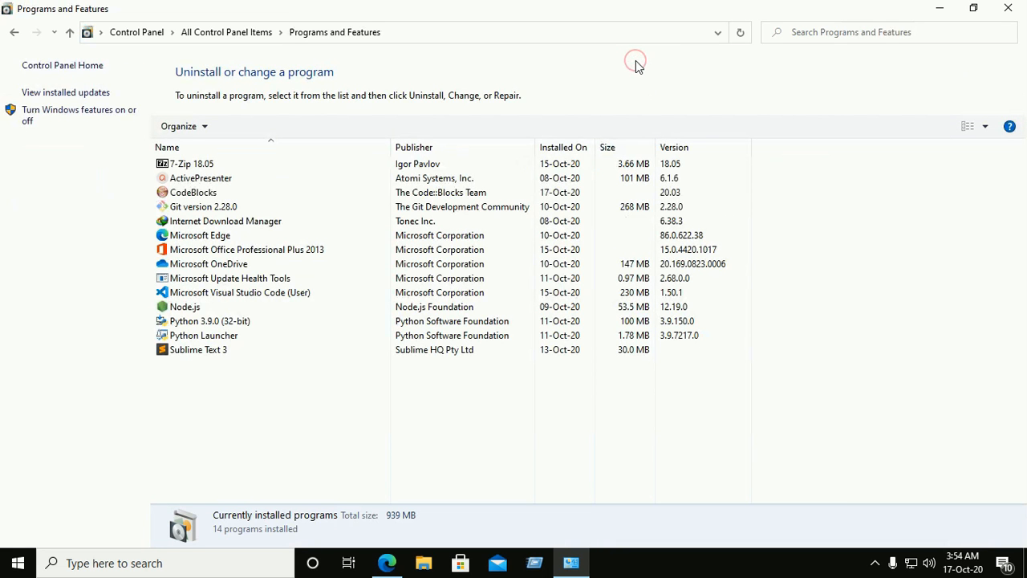
- Select CodeBlocks among the installed programs and launch its uninstaller
{"action": "left_click", "coordinate": [198, 349]}
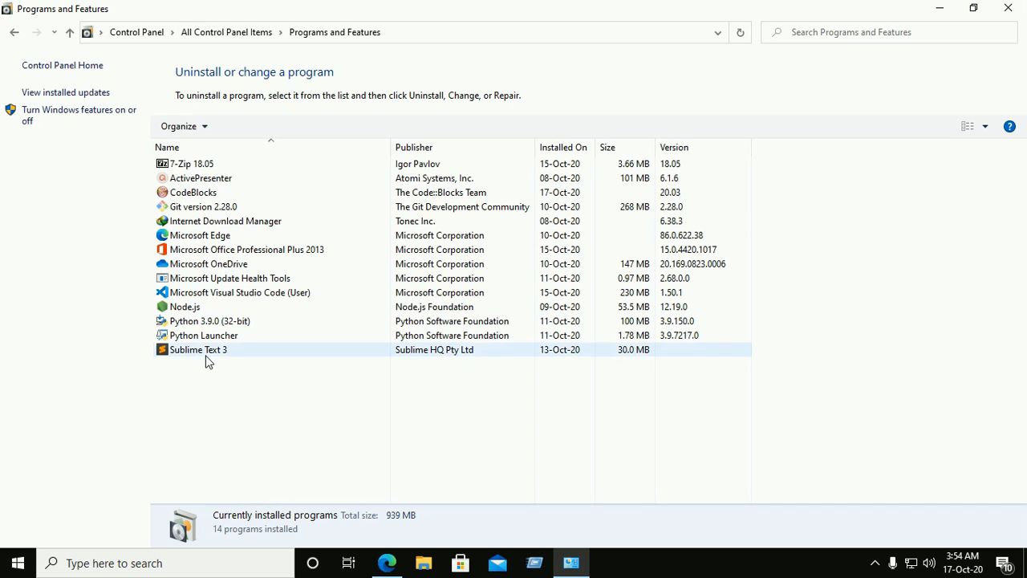
{"action": "left_click", "coordinate": [192, 192]}
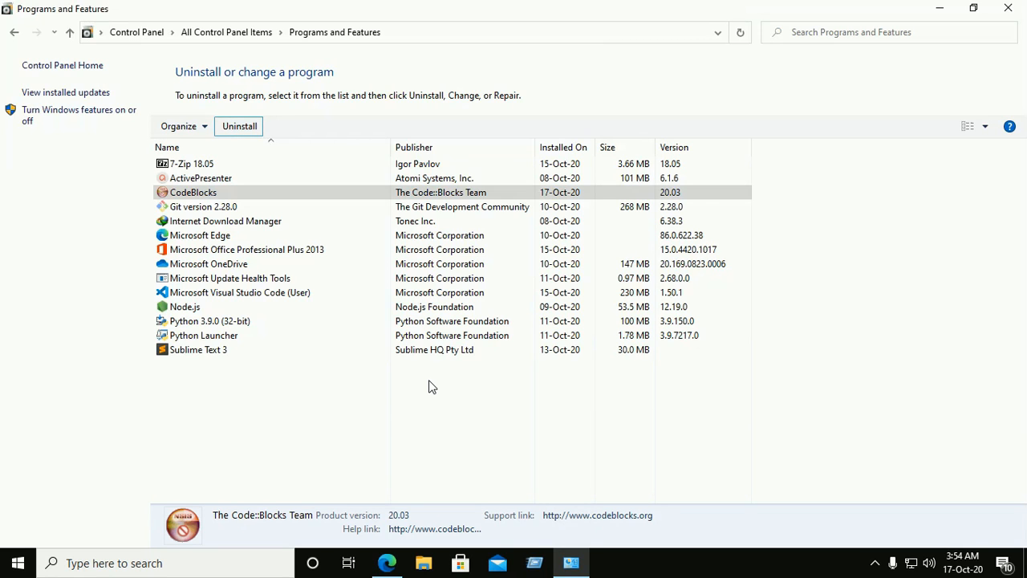
{"action": "left_click", "coordinate": [239, 126]}
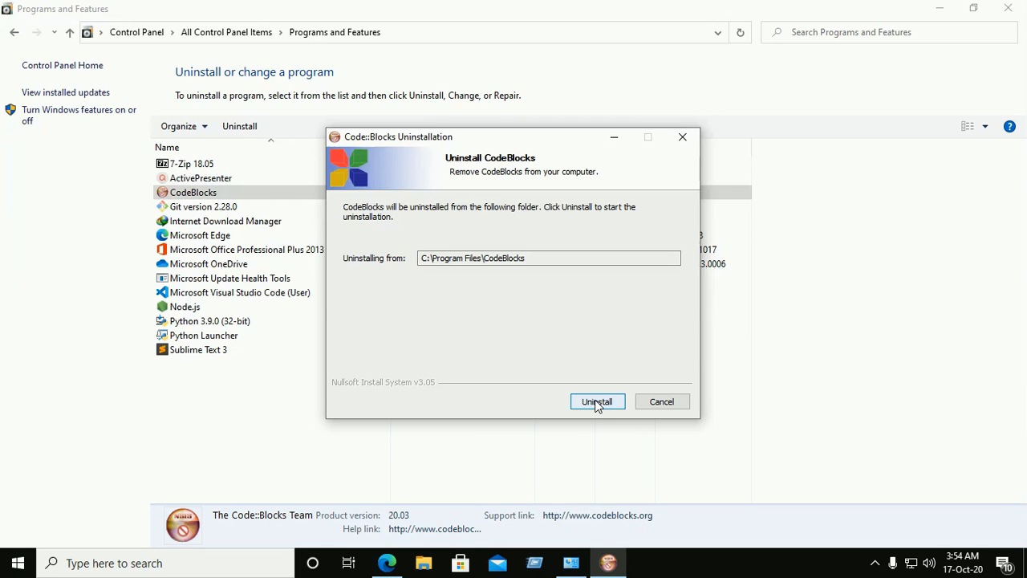
- Confirm the Code::Blocks uninstall and let it finish removing the files
{"action": "left_click", "coordinate": [598, 401]}
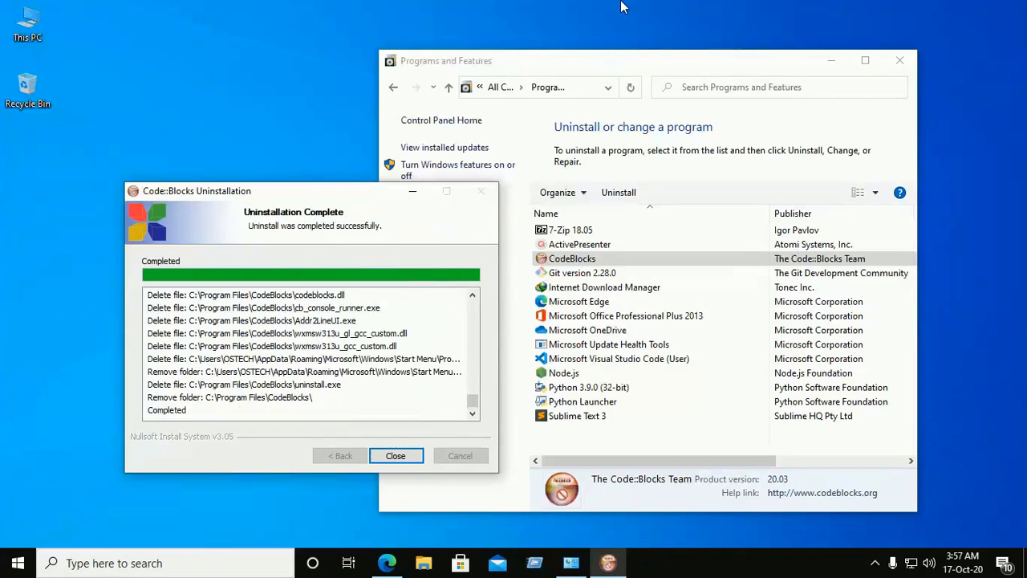
{"action": "mouse_move", "coordinate": [245, 211]}
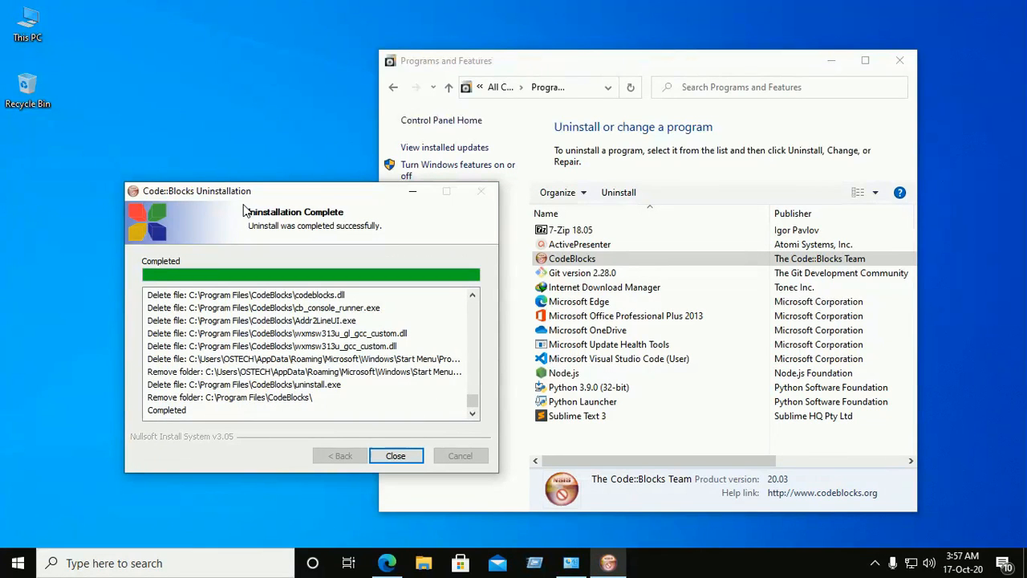
{"action": "mouse_move", "coordinate": [312, 234]}
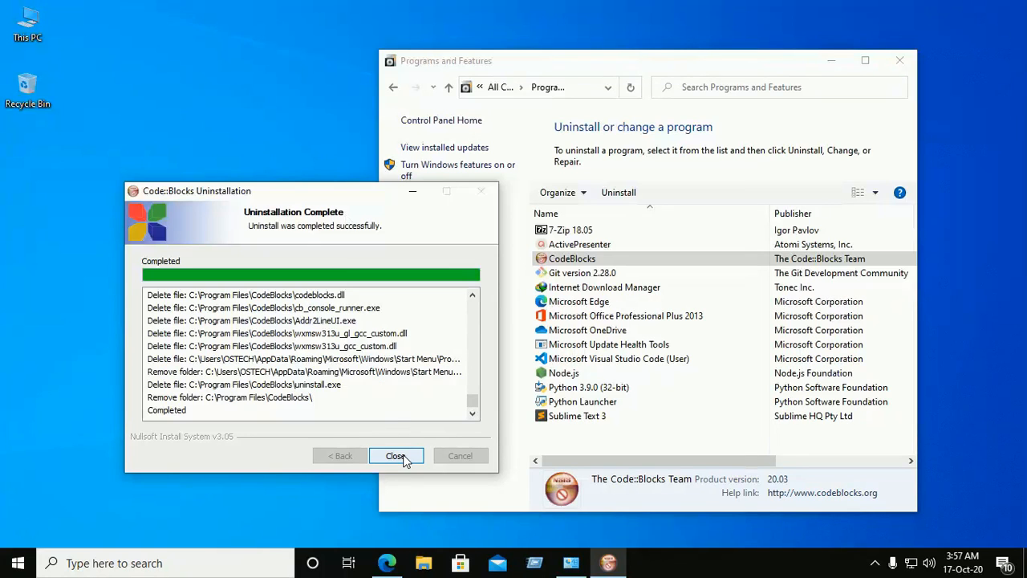
- Close the Uninstallation Complete dialog
{"action": "left_click", "coordinate": [395, 456]}
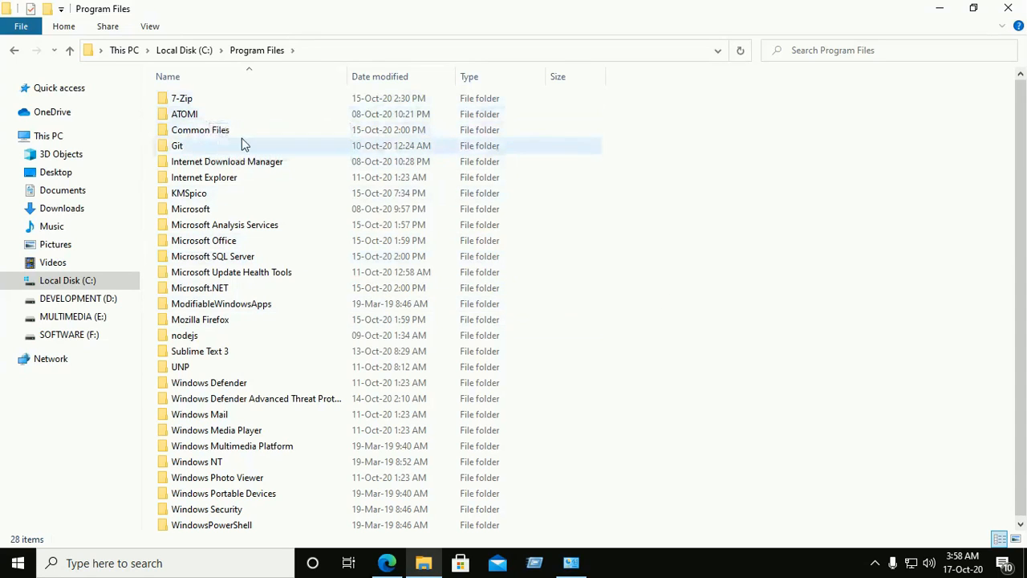
{"action": "mouse_move", "coordinate": [822, 236]}
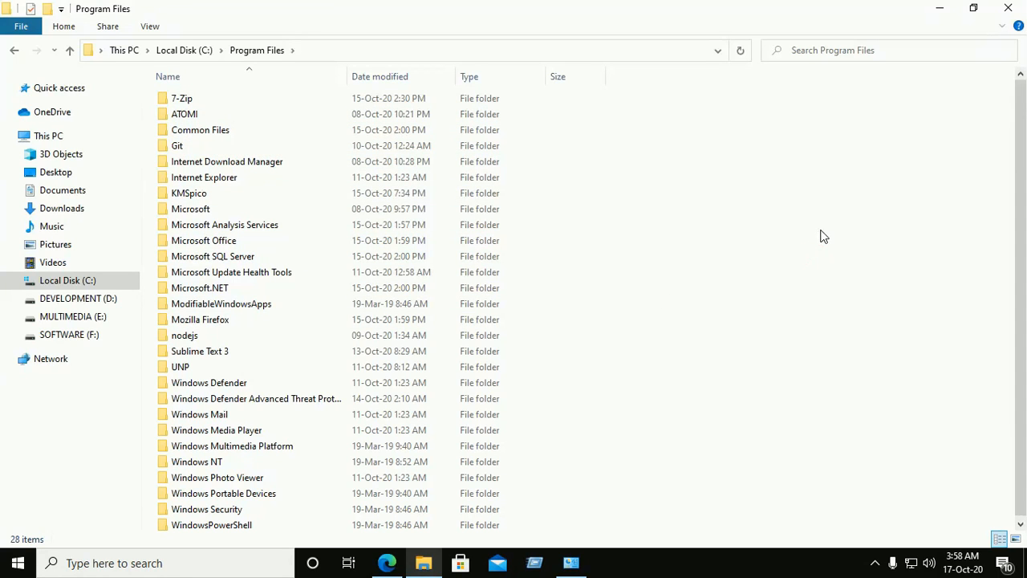